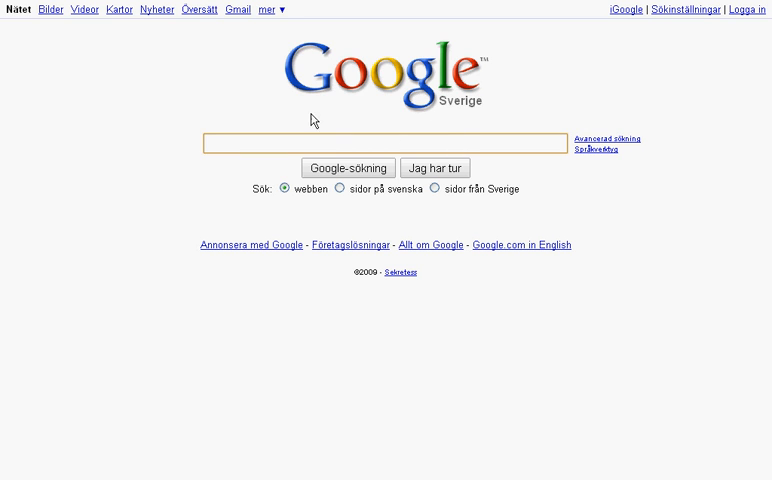
{"action": "mouse_move", "coordinate": [312, 120]}
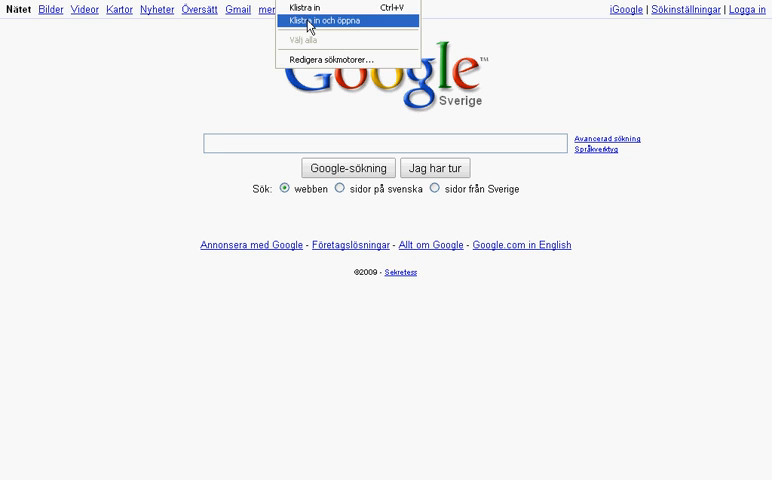
Step: Go to the schiratti.com address held on the clipboard via Paste and go
{"action": "left_click", "coordinate": [324, 20]}
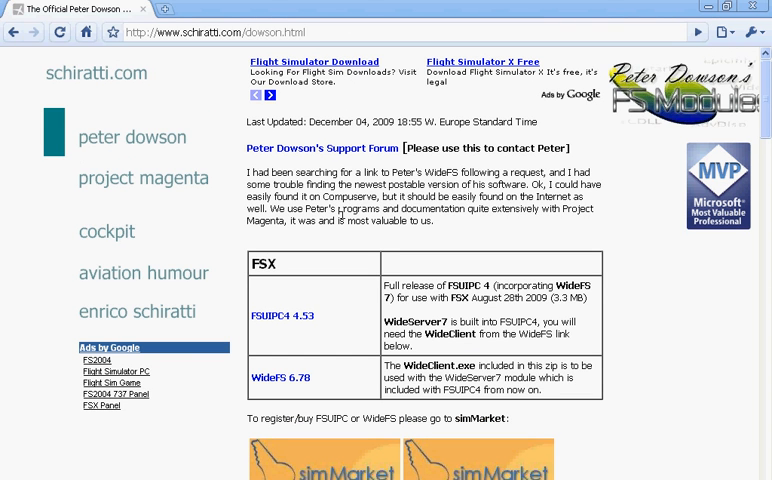
{"action": "mouse_move", "coordinate": [300, 324]}
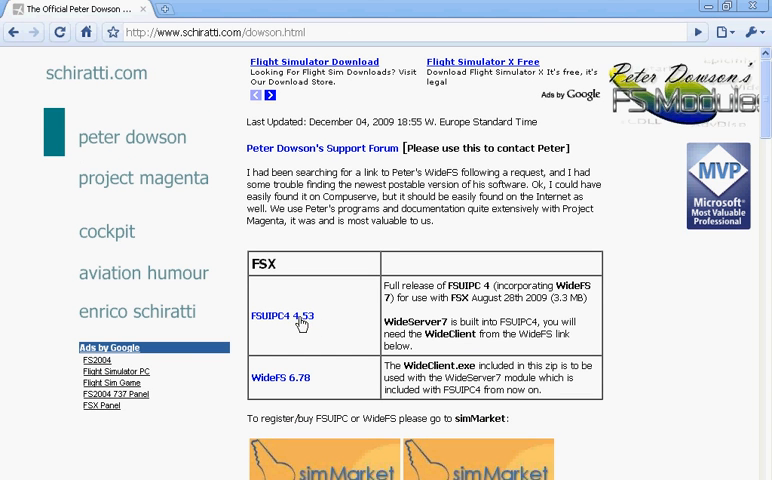
{"action": "mouse_move", "coordinate": [246, 364]}
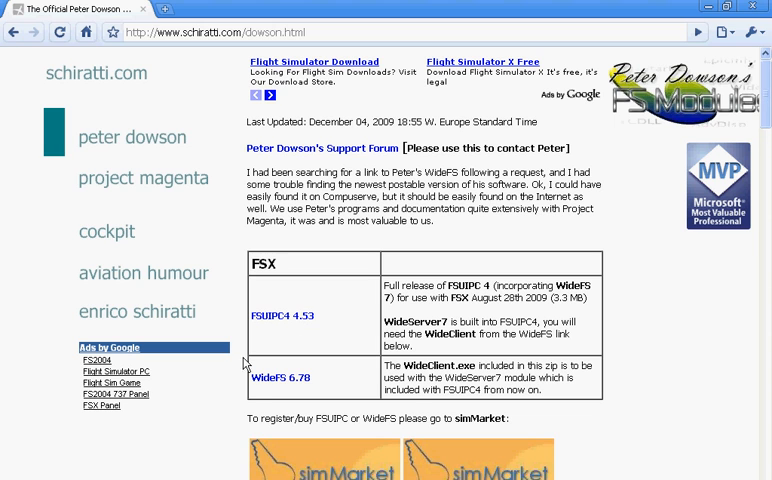
{"action": "mouse_move", "coordinate": [224, 388]}
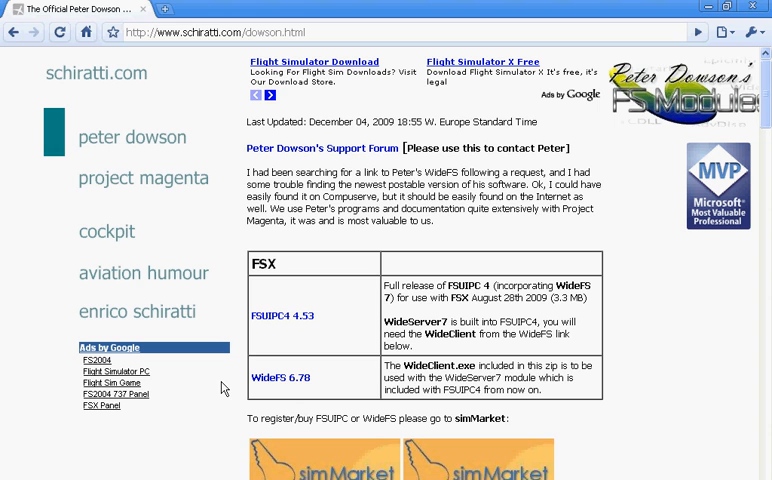
Step: Scroll down Peter Dowson's page past the FSUIPC4 4.53 download link
{"action": "scroll", "scroll_direction": "down", "scroll_amount": 3}
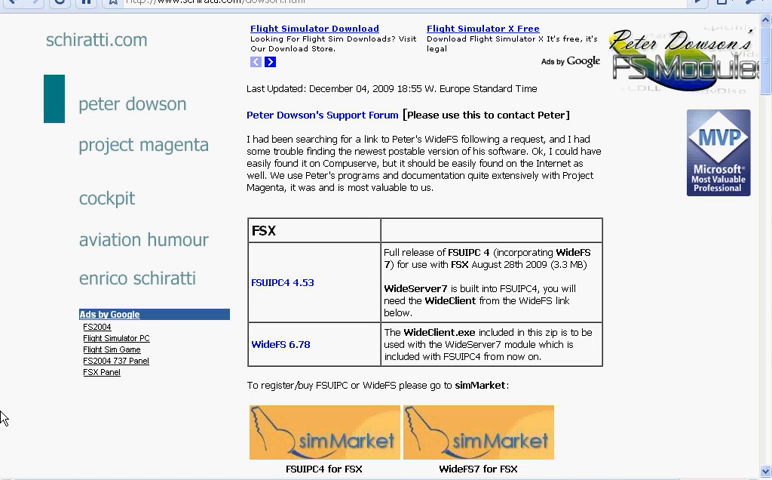
{"action": "mouse_move", "coordinate": [92, 402]}
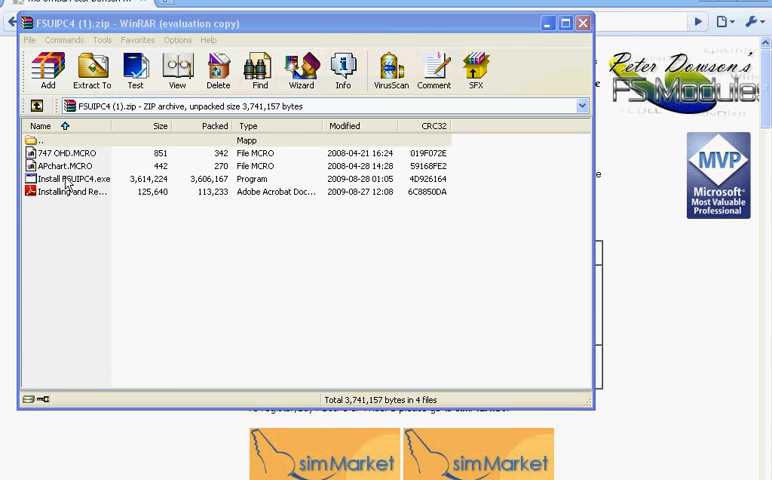
Step: Run Install FSUIPC4.exe from the archive into FSX, skipping registration and confirming the messages
{"action": "double_click", "coordinate": [70, 178]}
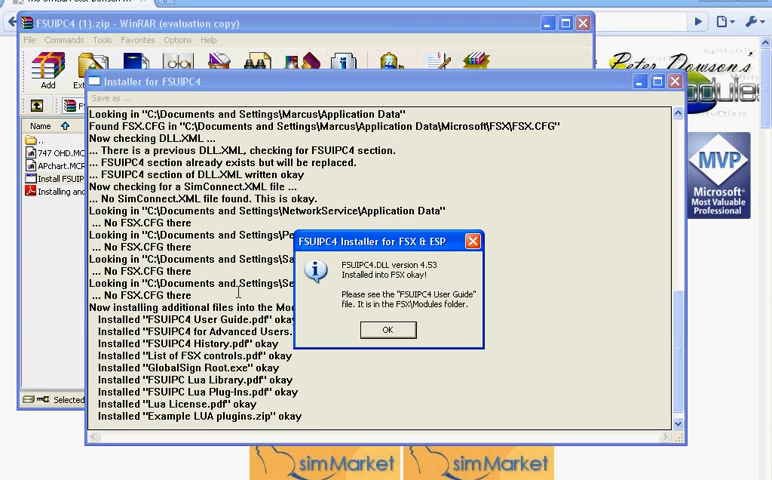
{"action": "left_click", "coordinate": [388, 330]}
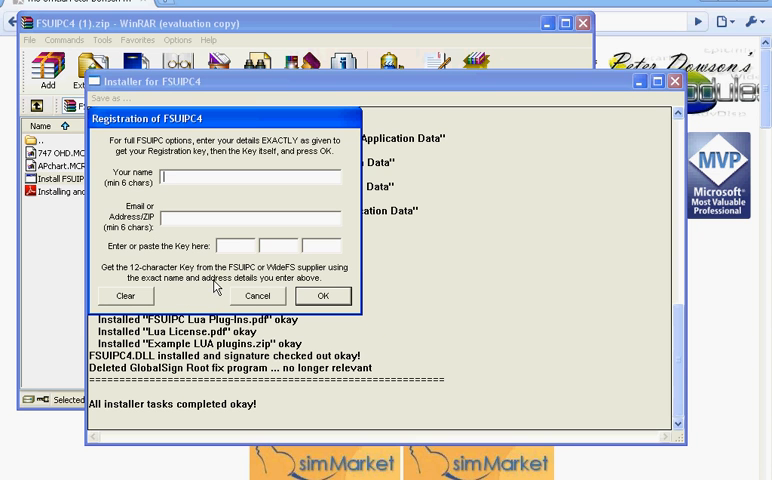
{"action": "mouse_move", "coordinate": [234, 236]}
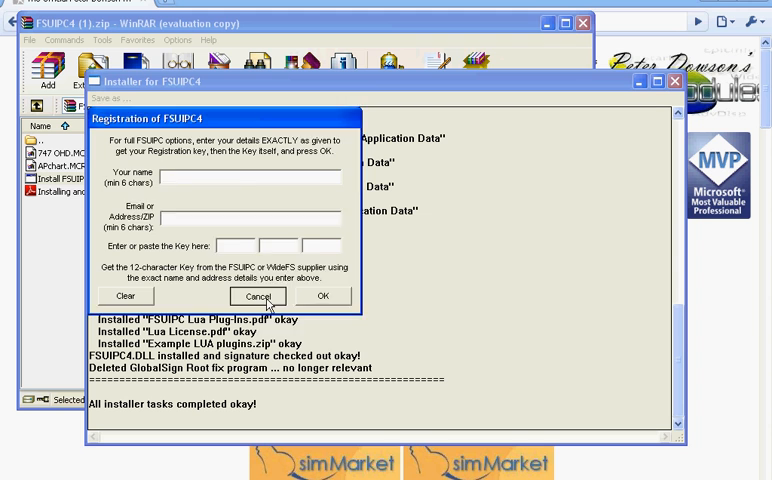
{"action": "left_click", "coordinate": [258, 296]}
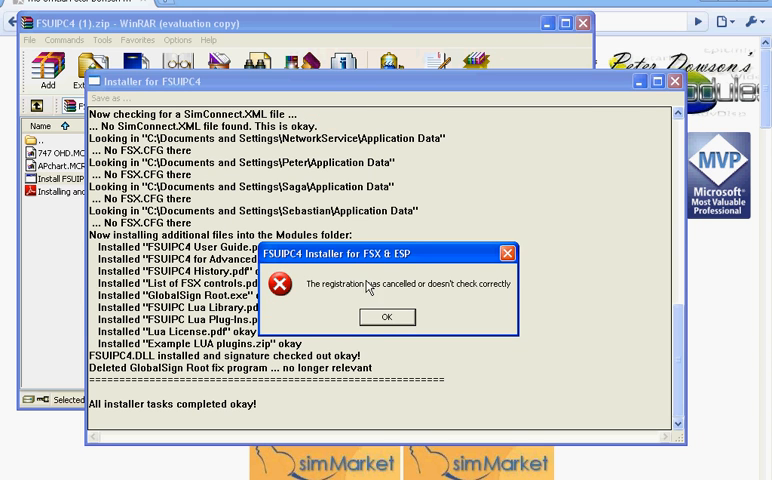
{"action": "left_click", "coordinate": [386, 316]}
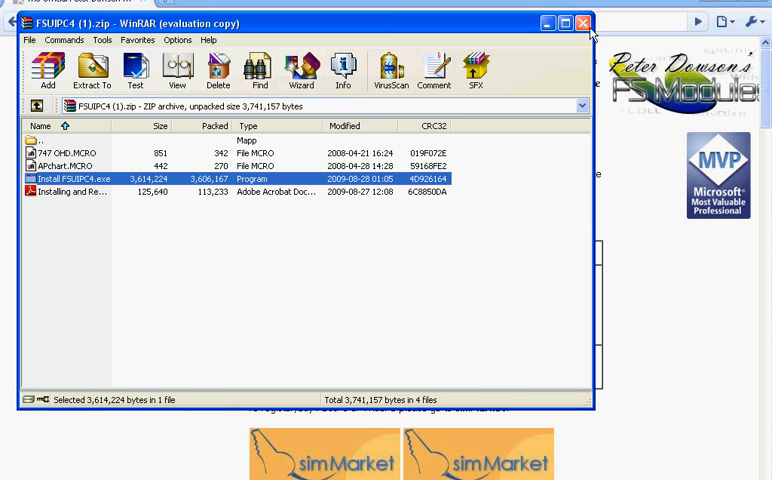
Step: Close the FSUIPC4 archive and get Chrome out of the way to reveal the desktop
{"action": "left_click", "coordinate": [584, 24]}
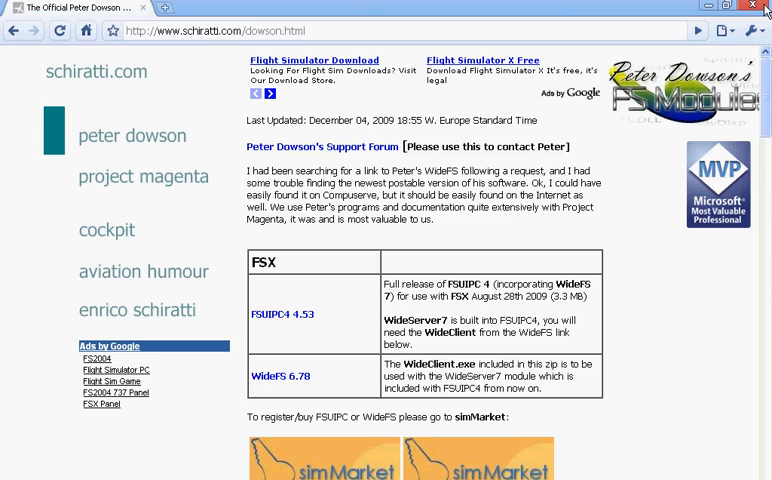
{"action": "left_click", "coordinate": [758, 8]}
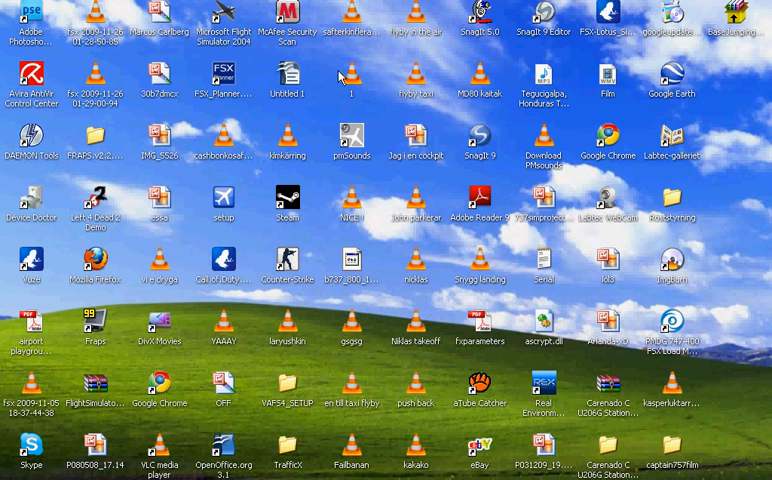
{"action": "scroll", "scroll_direction": "down", "scroll_amount": 3}
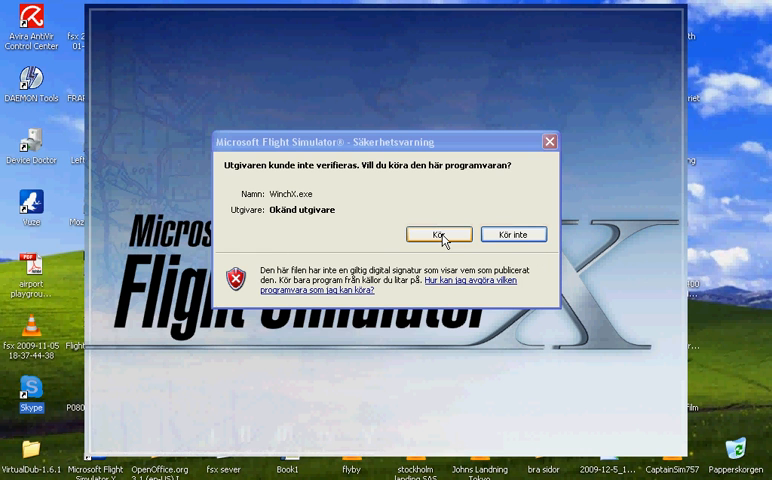
Step: Allow WideClient.exe and FollowMe.exe to run and mark WideClient and b21_vario as trusted
{"action": "left_click", "coordinate": [430, 234]}
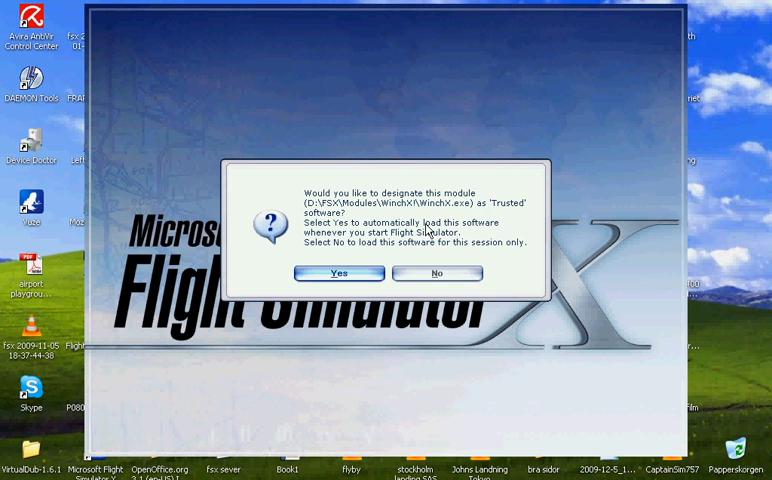
{"action": "left_click", "coordinate": [338, 272]}
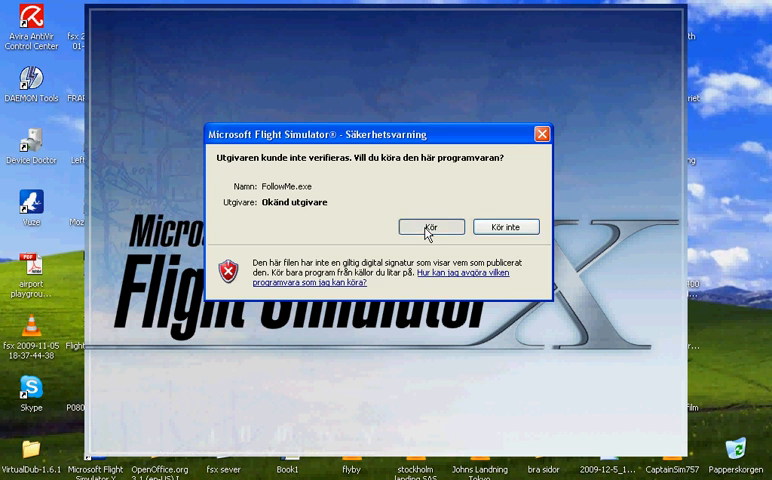
{"action": "left_click", "coordinate": [430, 226]}
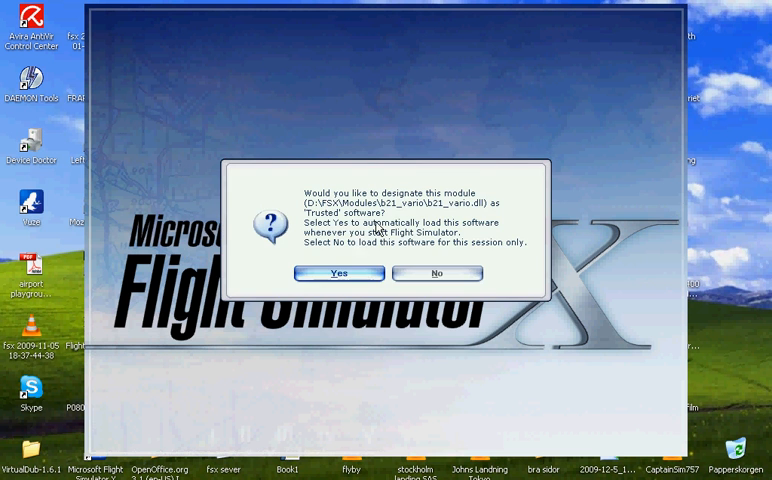
{"action": "left_click", "coordinate": [338, 272]}
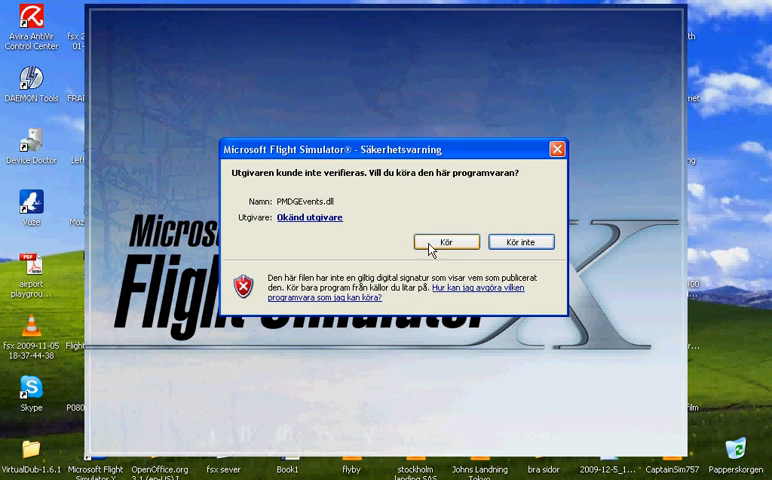
Step: Allow PMDGEvents.dll to run and mark the PMDGSounds and FSUIPC4 modules as trusted
{"action": "left_click", "coordinate": [446, 240]}
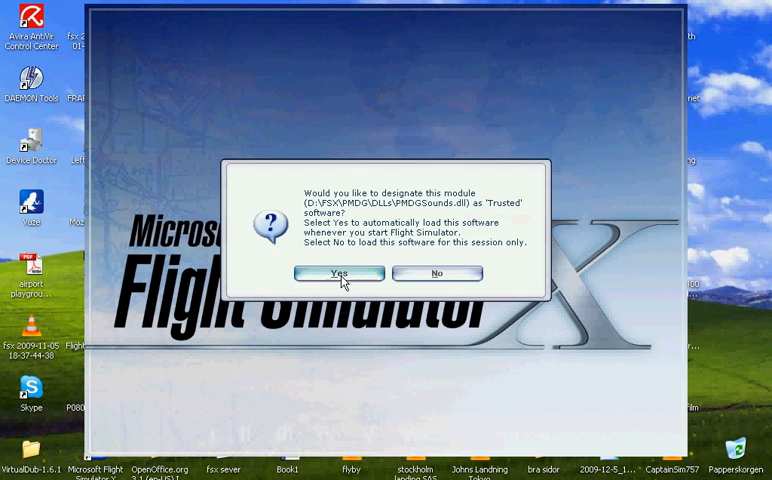
{"action": "left_click", "coordinate": [338, 272]}
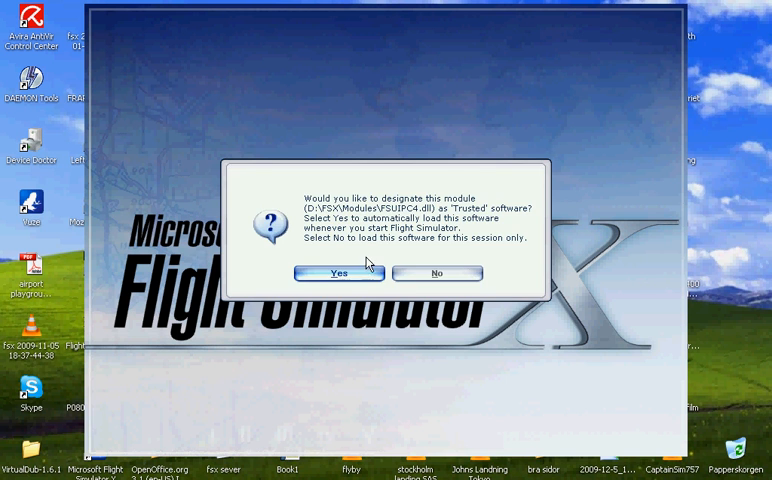
{"action": "left_click", "coordinate": [328, 272]}
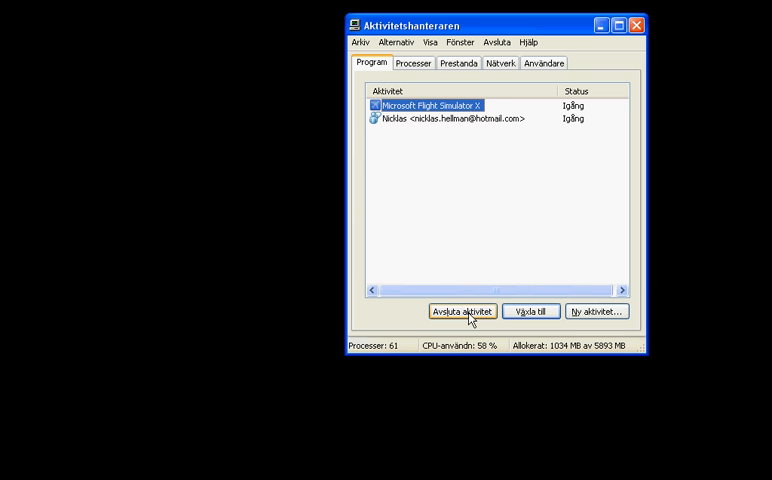
Step: End the Microsoft Flight Simulator X task from Task Manager's Program list
{"action": "left_click", "coordinate": [460, 312]}
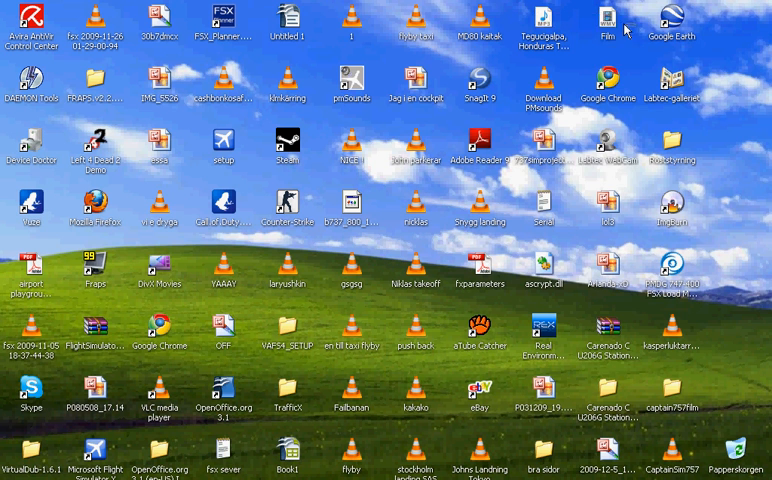
{"action": "mouse_move", "coordinate": [640, 80]}
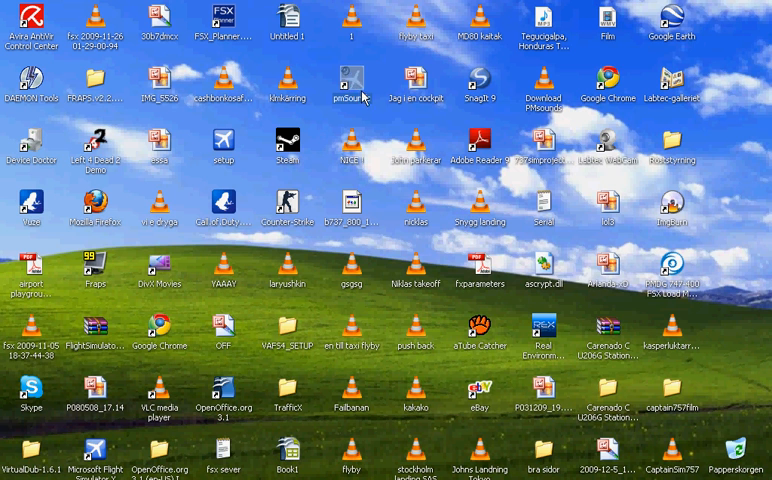
Step: Launch the PM Sounds utility from its desktop shortcut
{"action": "double_click", "coordinate": [348, 90]}
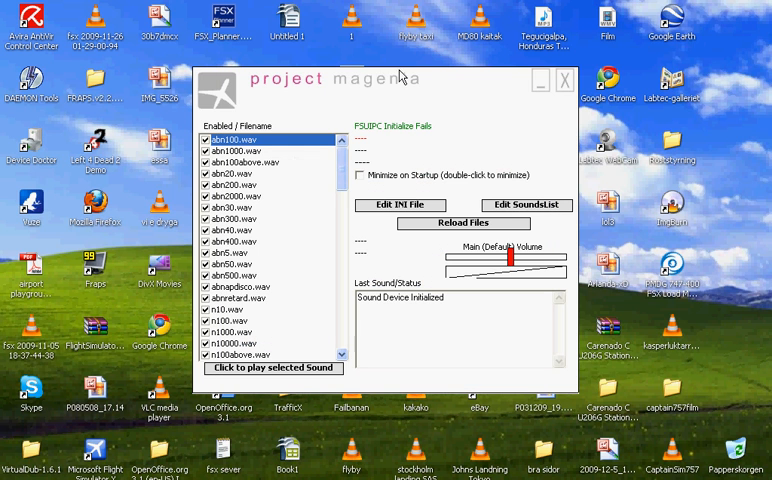
{"action": "mouse_move", "coordinate": [412, 82]}
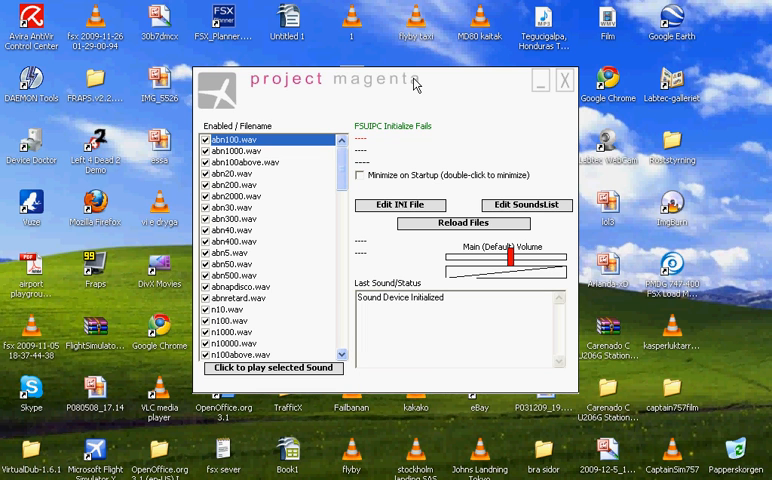
{"action": "mouse_move", "coordinate": [460, 82]}
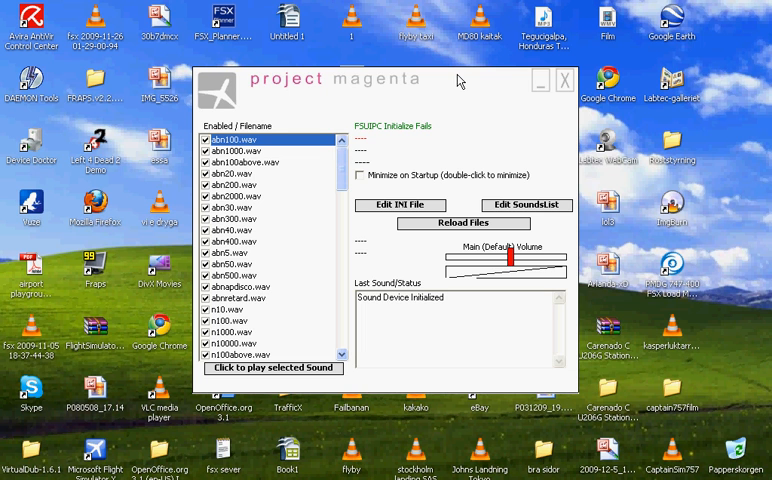
{"action": "mouse_move", "coordinate": [568, 92]}
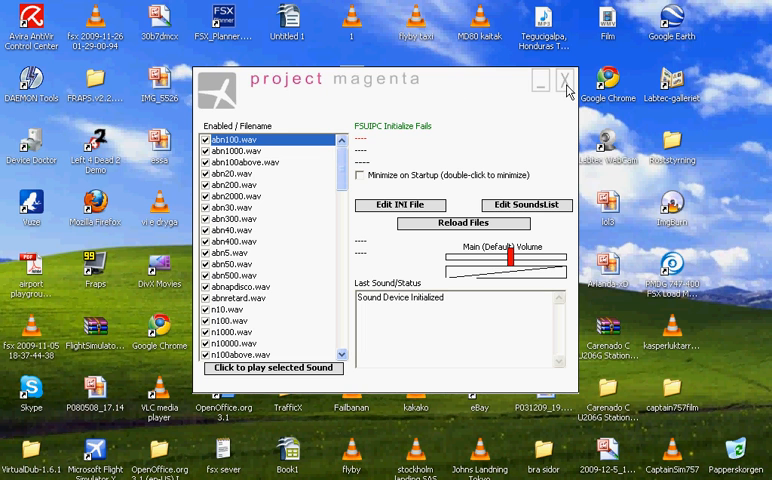
Step: Close the pmSounds window after it reports FSUIPC failed to initialize
{"action": "left_click", "coordinate": [568, 80]}
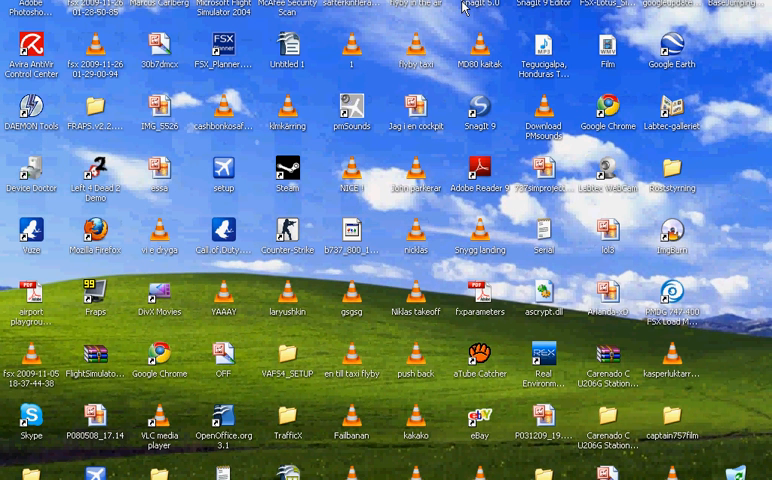
{"action": "mouse_move", "coordinate": [392, 112]}
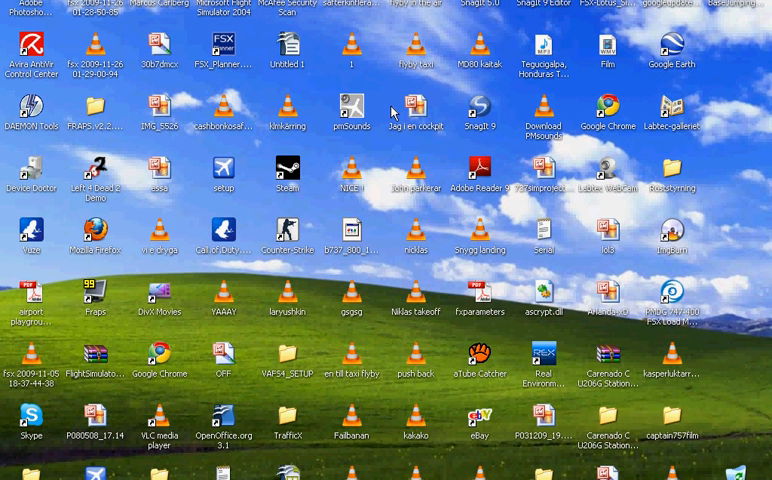